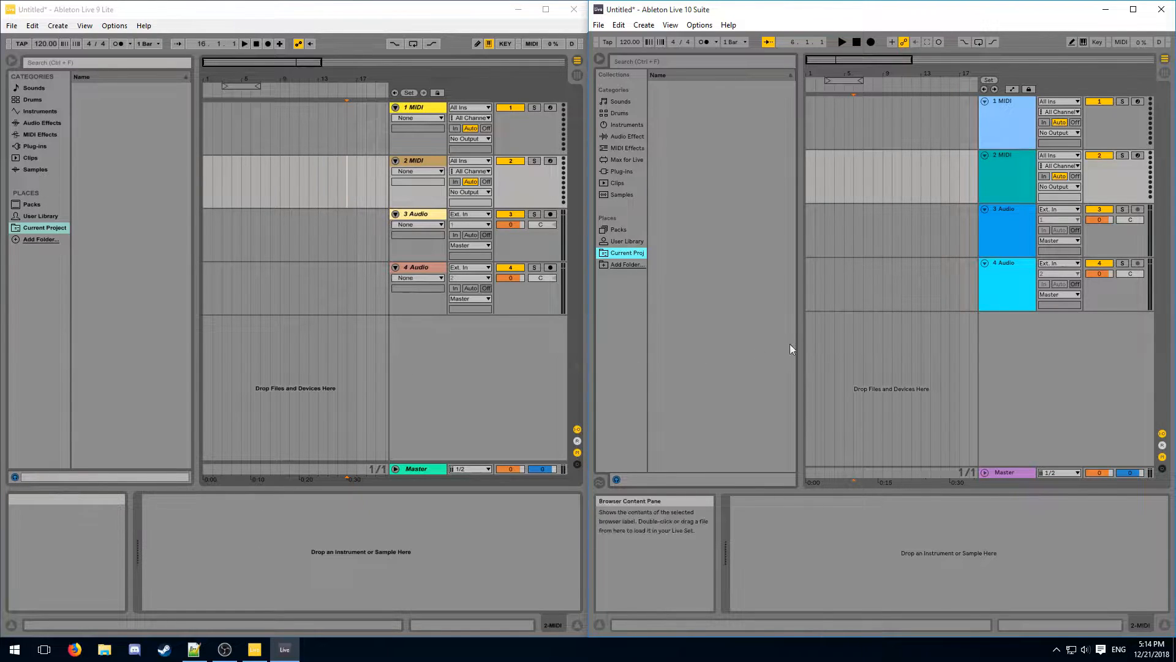
{"action": "mouse_move", "coordinate": [420, 272]}
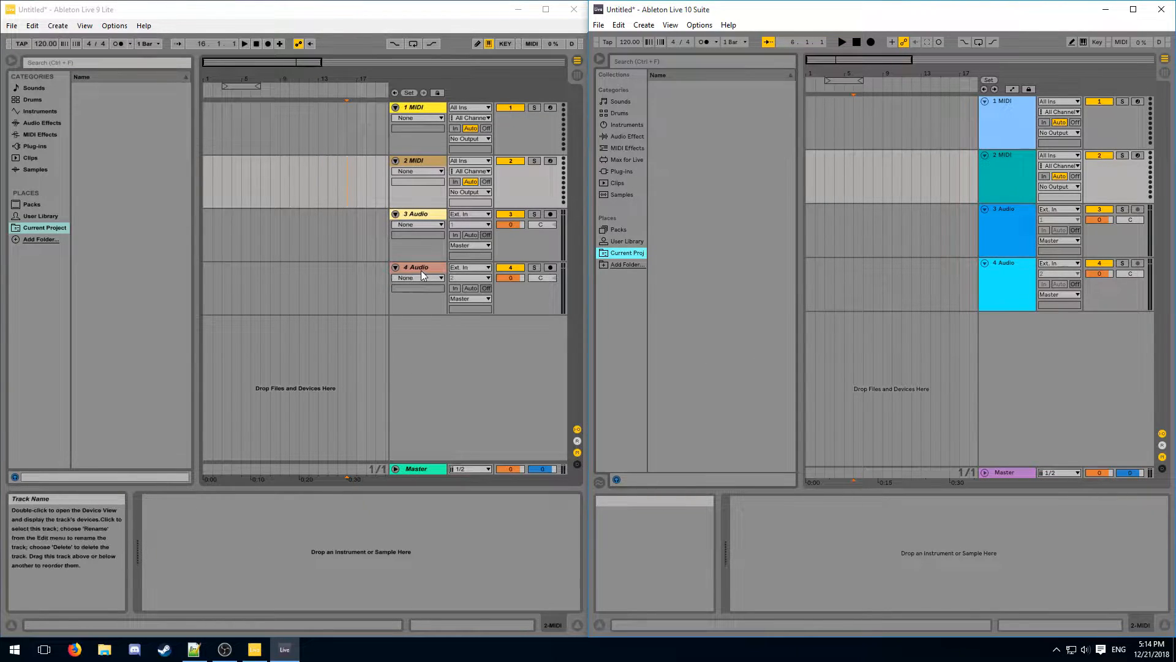
Select the 4 Audio track in Live 9 Lite to duplicate toward the 8-track limit.
{"action": "left_click", "coordinate": [416, 267]}
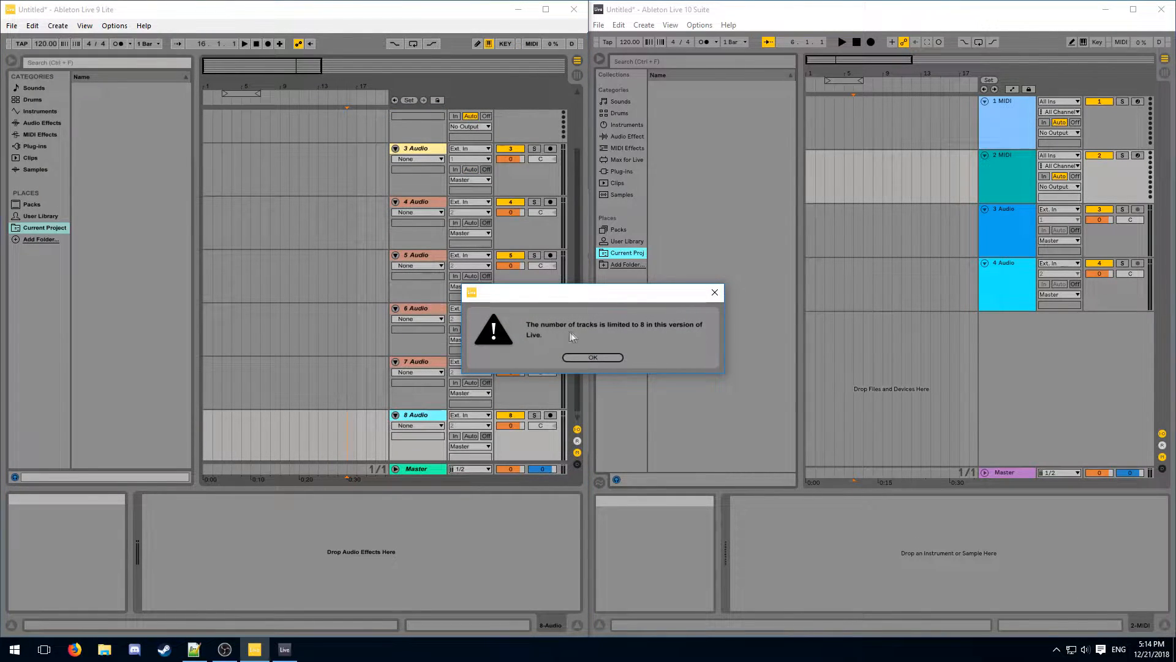
{"action": "mouse_move", "coordinate": [531, 343]}
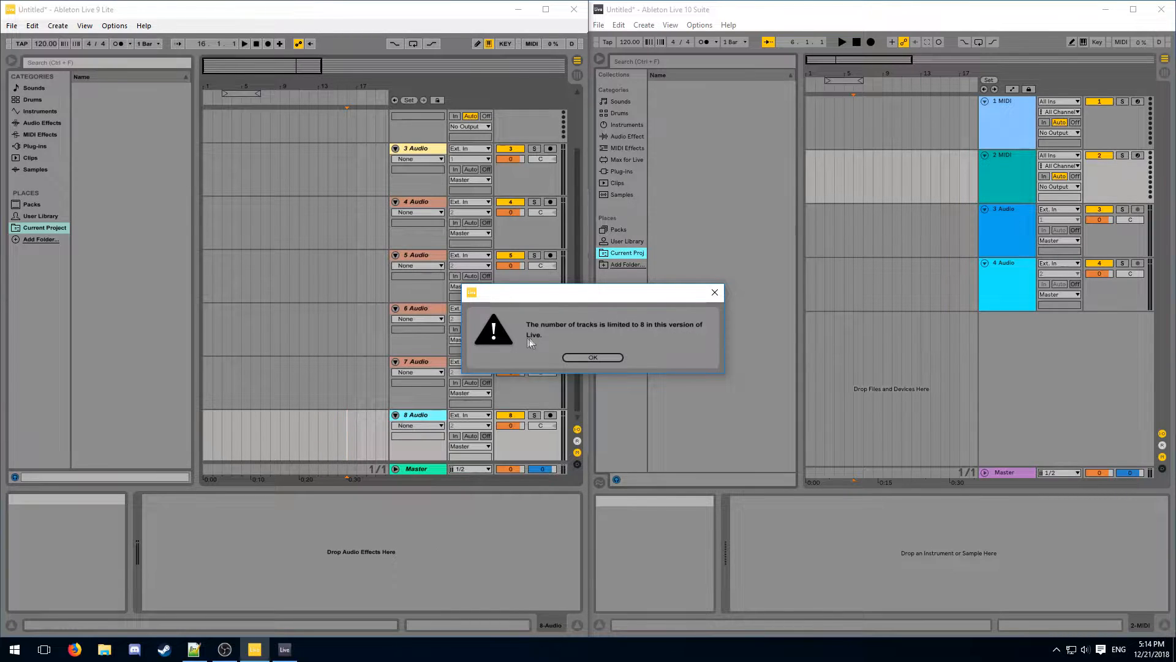
Dismiss the Live 9 track-limit notice and scroll the Live 10 Suite set as tracks are duplicated to 16.
{"action": "left_click", "coordinate": [591, 357]}
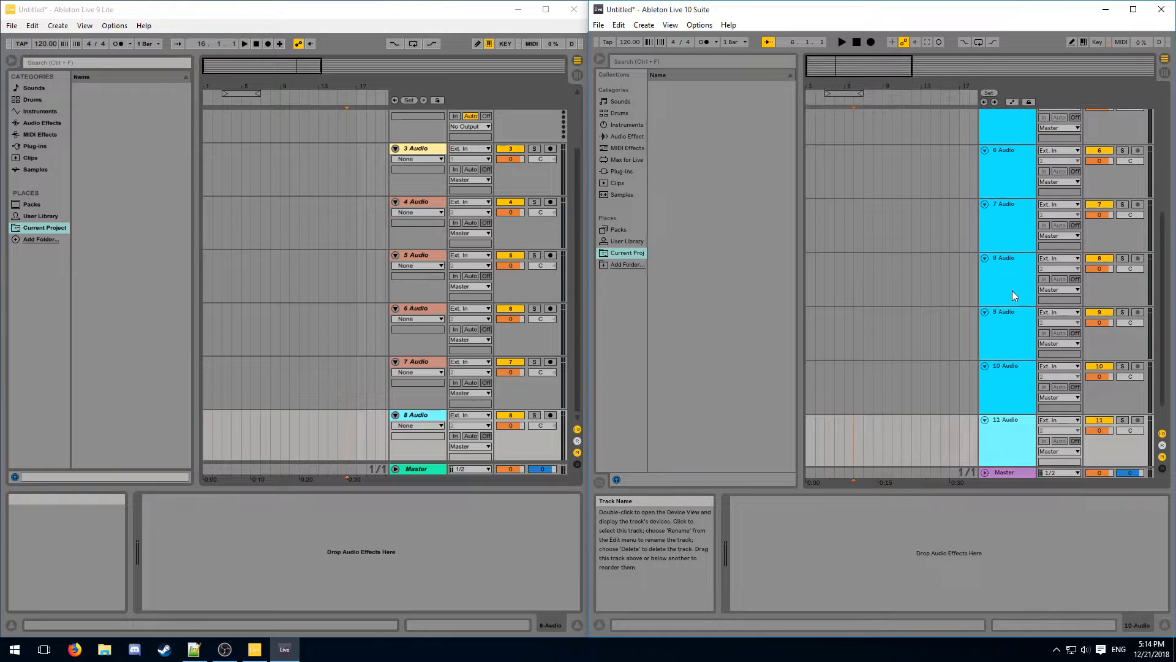
{"action": "scroll", "scroll_direction": "down", "scroll_amount": 3}
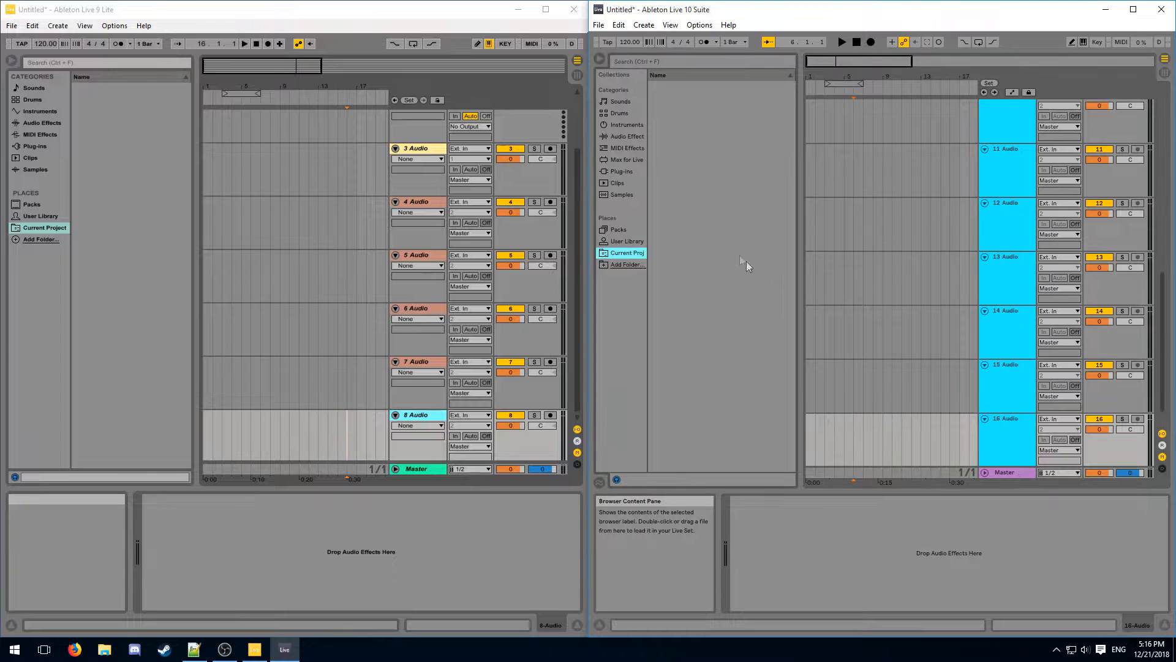
Turn the master Limiter's Gain down and back up before opening fresh sets.
{"action": "left_click", "coordinate": [626, 136]}
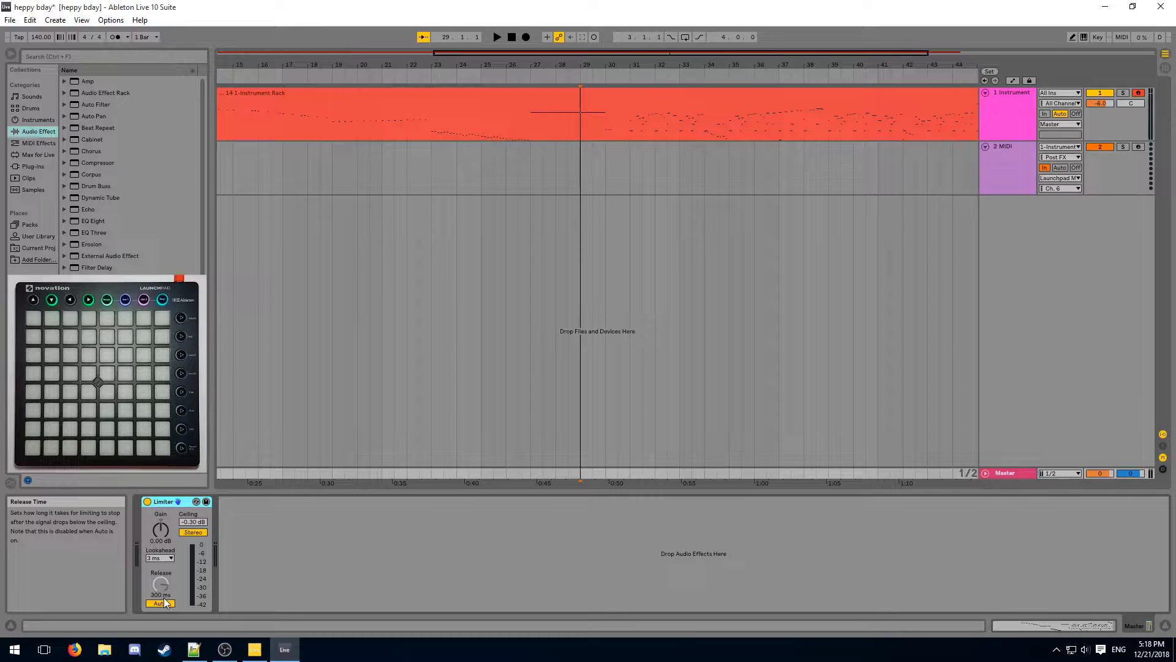
{"action": "mouse_move", "coordinate": [268, 566]}
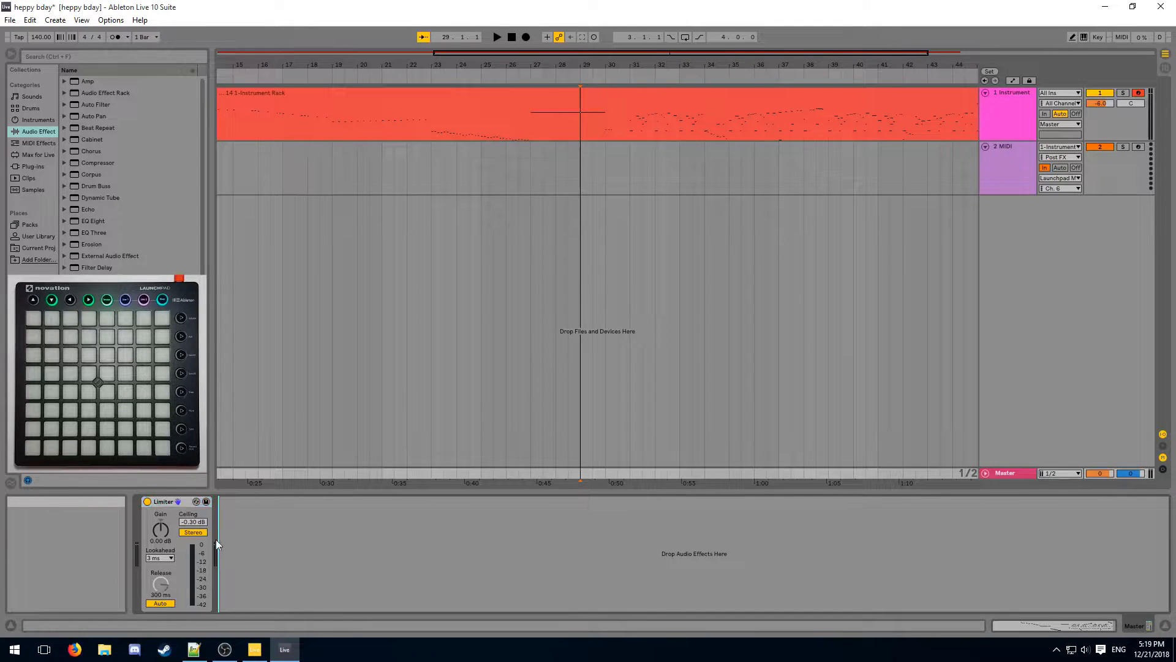
{"action": "left_click_drag", "start_coordinate": [159, 529], "coordinate": [159, 543]}
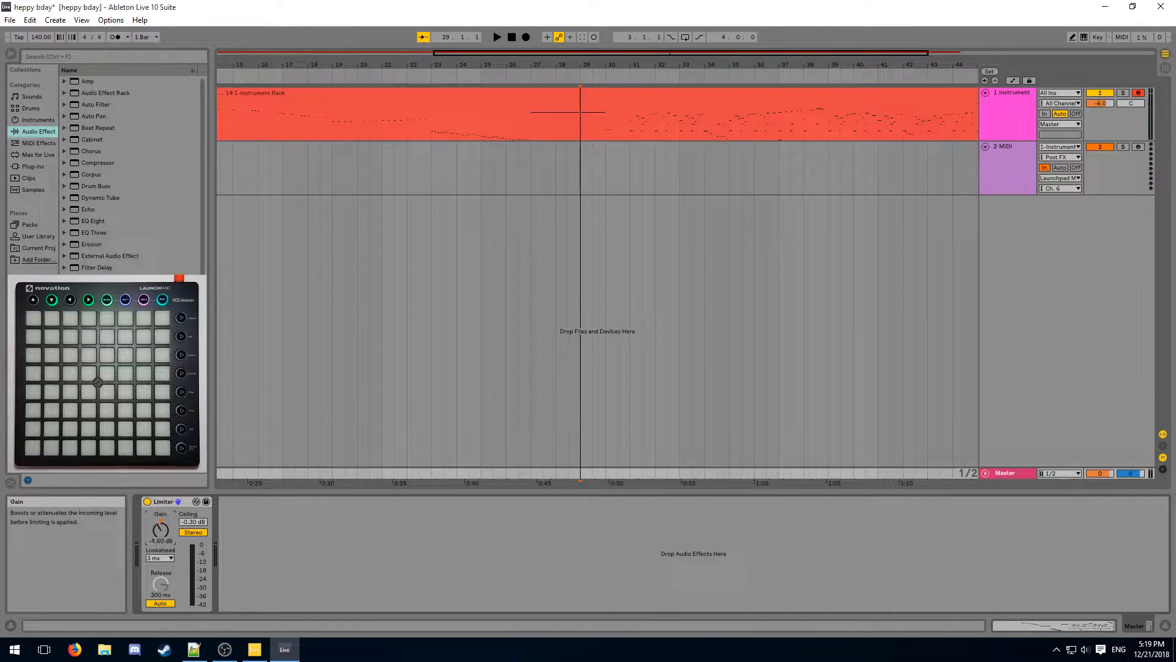
{"action": "left_click_drag", "start_coordinate": [159, 529], "coordinate": [159, 510]}
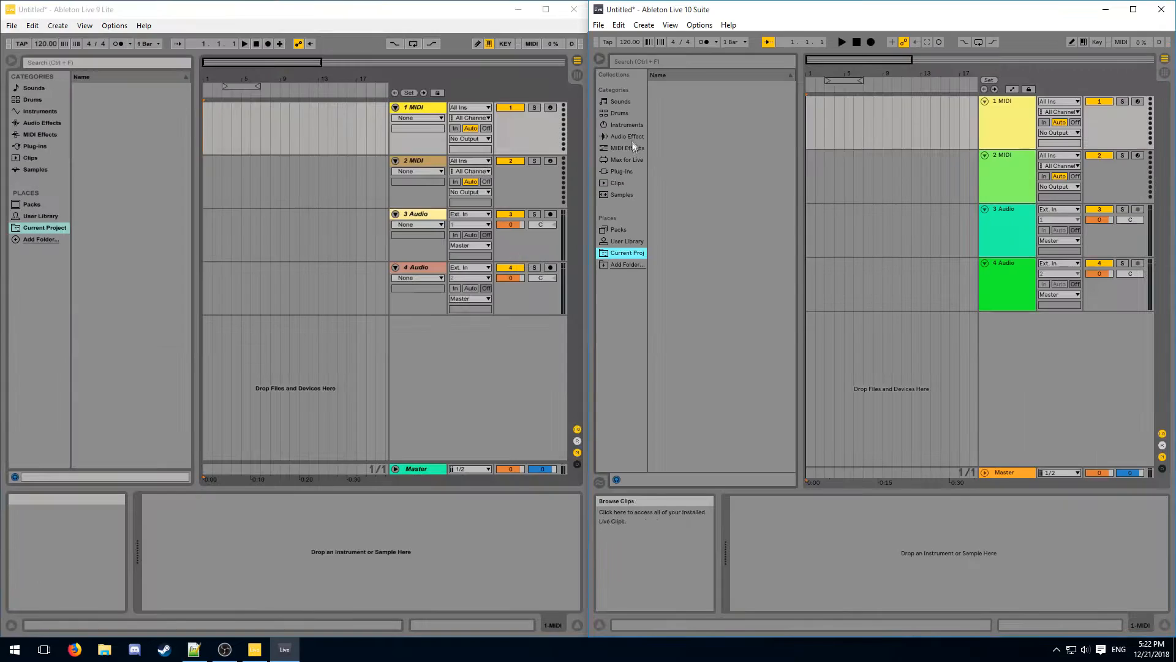
{"action": "left_click", "coordinate": [626, 136]}
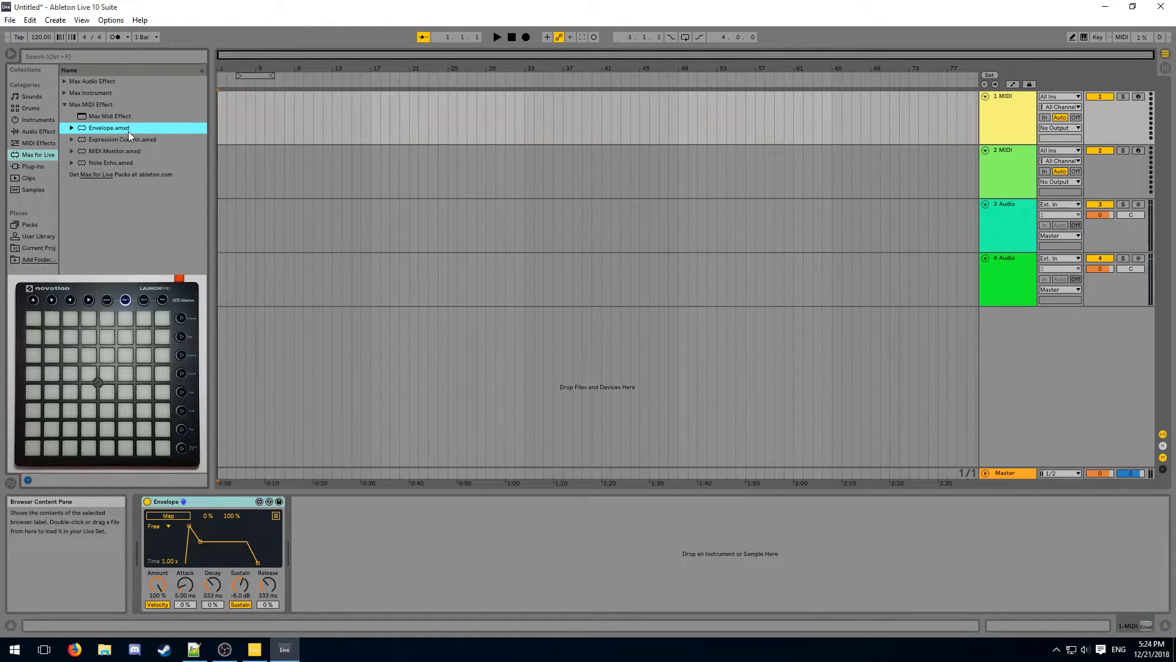
{"action": "mouse_move", "coordinate": [117, 140]}
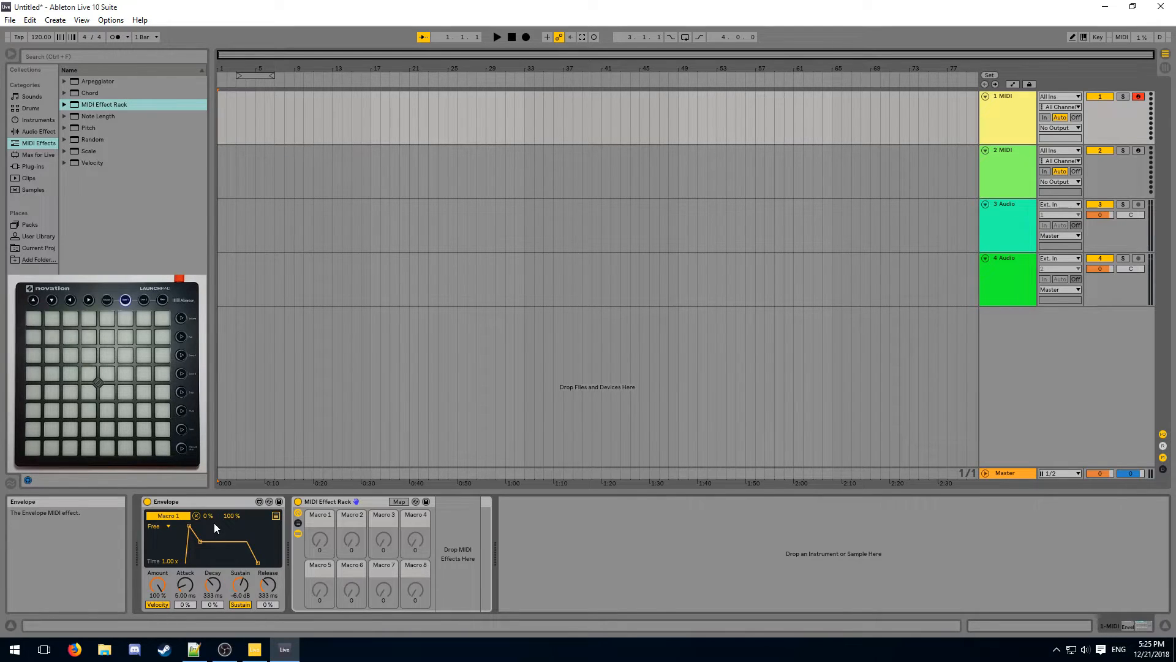
{"action": "mouse_move", "coordinate": [208, 527]}
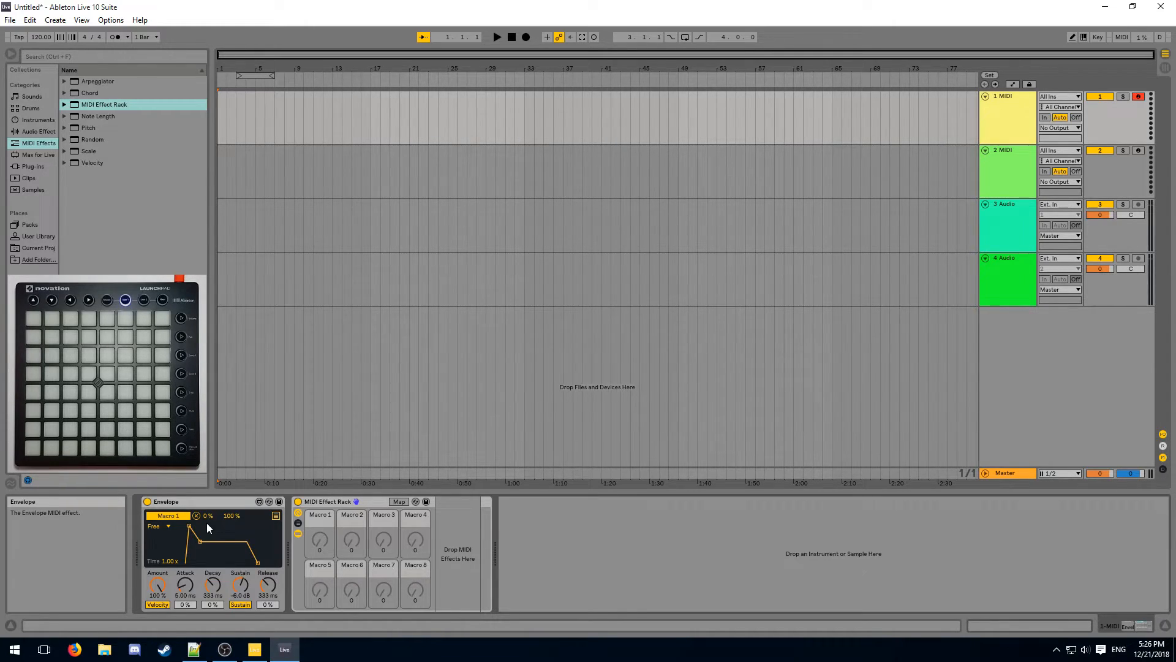
Transpose incoming Launchpad notes with the Pitch device on 1 MIDI.
{"action": "left_click", "coordinate": [88, 128]}
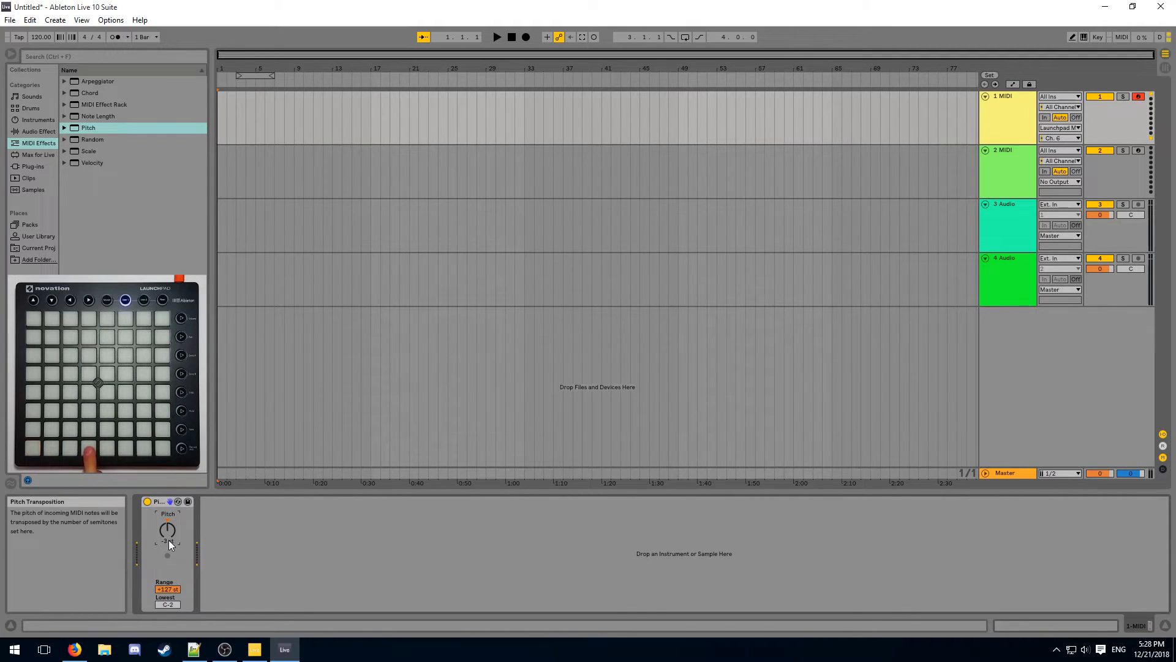
{"action": "left_click_drag", "start_coordinate": [167, 533], "coordinate": [168, 544]}
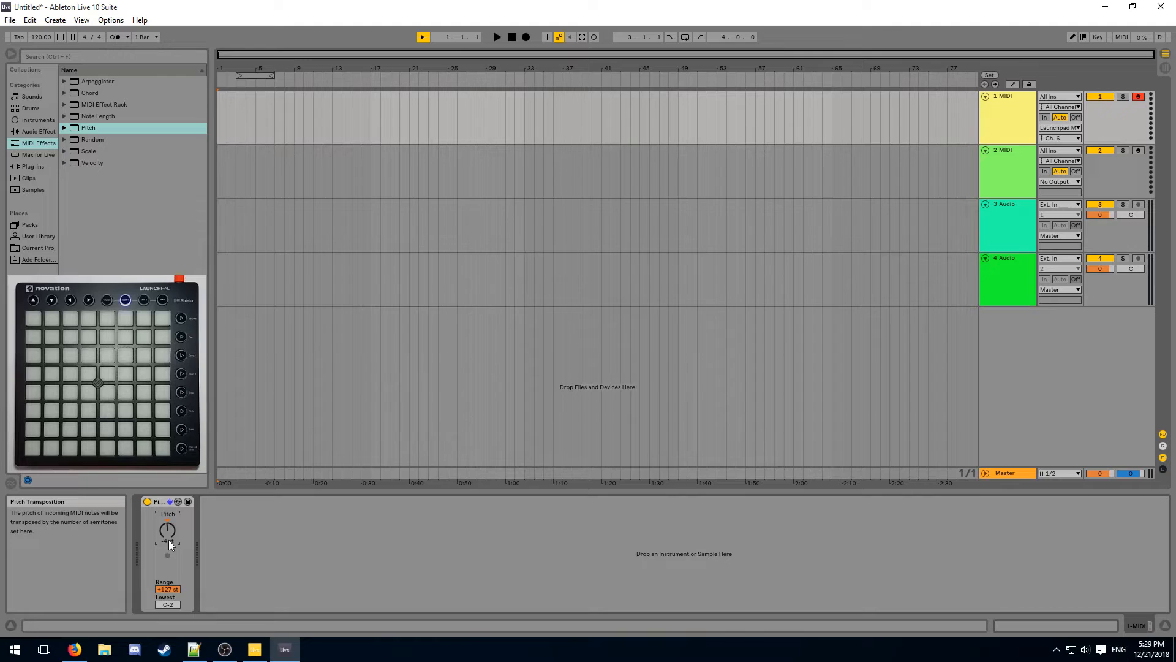
Load Top Lights.amxd from the User Library after Pitch and choose the Mk2/S/Mini Launchpad type.
{"action": "left_click", "coordinate": [38, 236]}
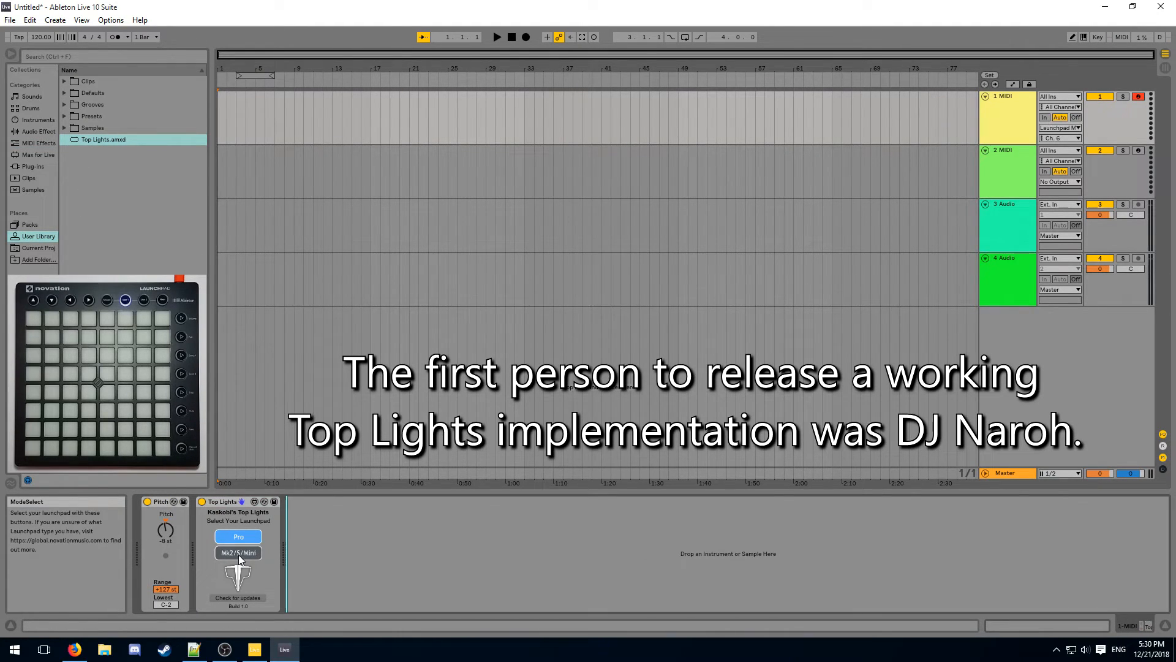
{"action": "left_click", "coordinate": [238, 552]}
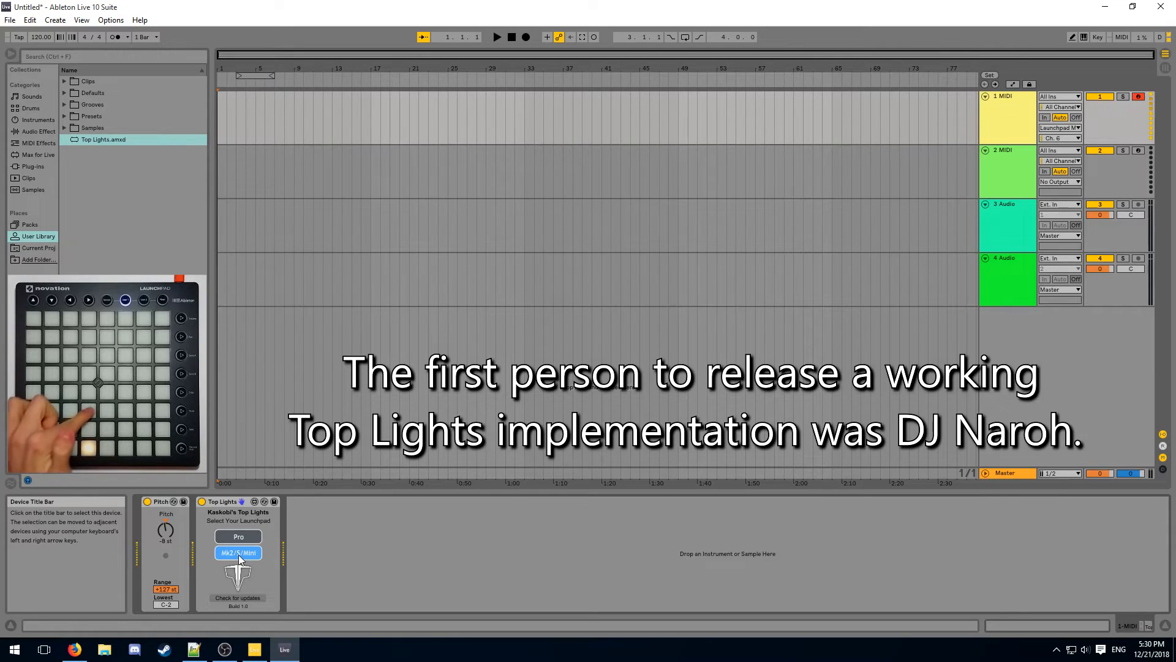